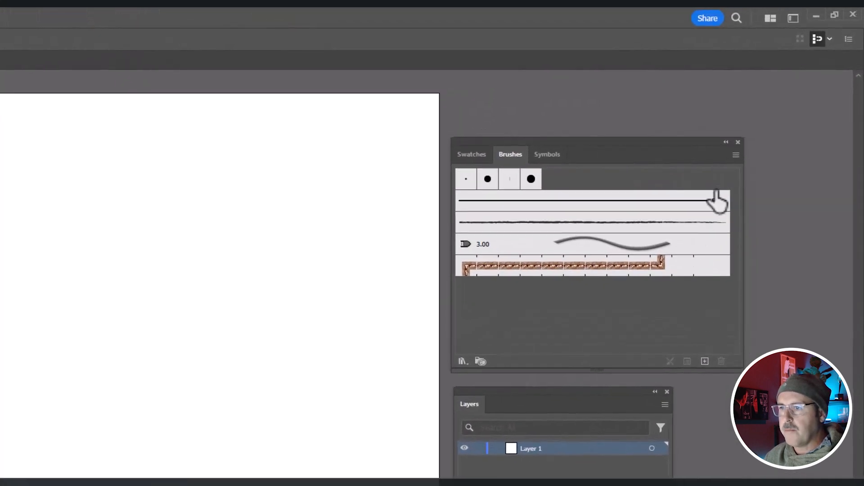
Define a new Bristle Brush from the Brushes panel menu, sizing it to 2.9 mm
left_click(735, 155)
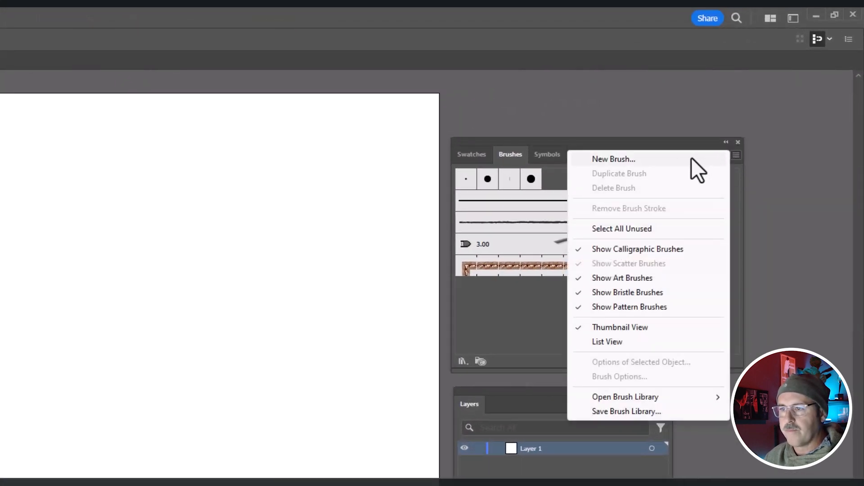
left_click(613, 159)
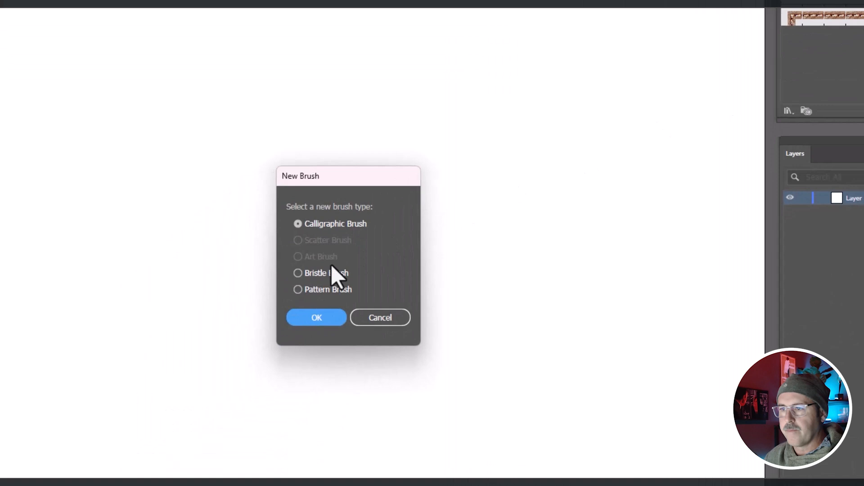
left_click(298, 272)
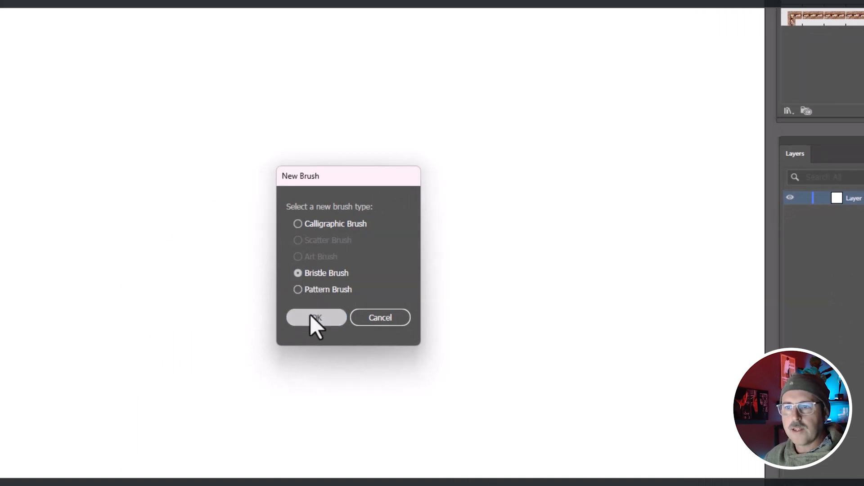
left_click(316, 317)
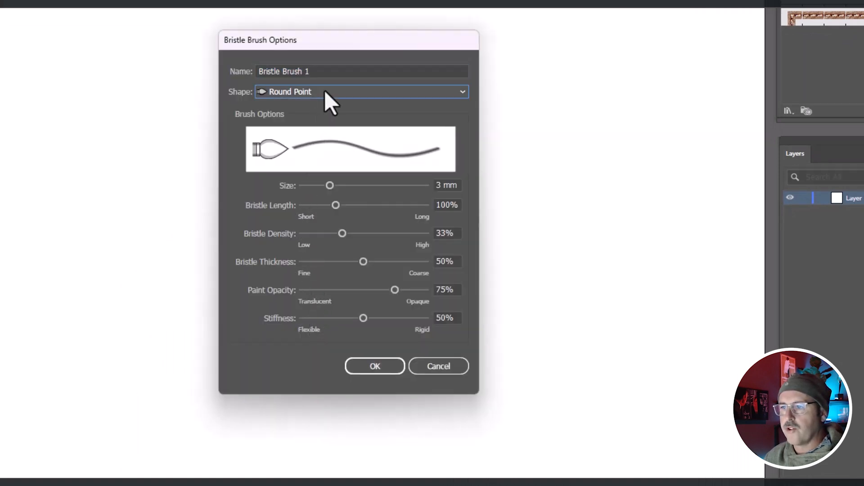
left_click_drag(330, 185, 328, 185)
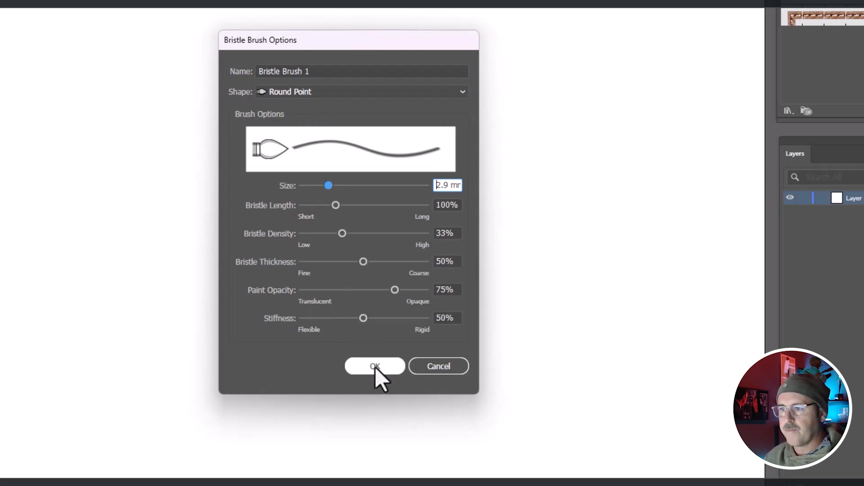
Save the 2.9 mm bristle brush, switch to the Paintbrush, and set fill to none
left_click(375, 366)
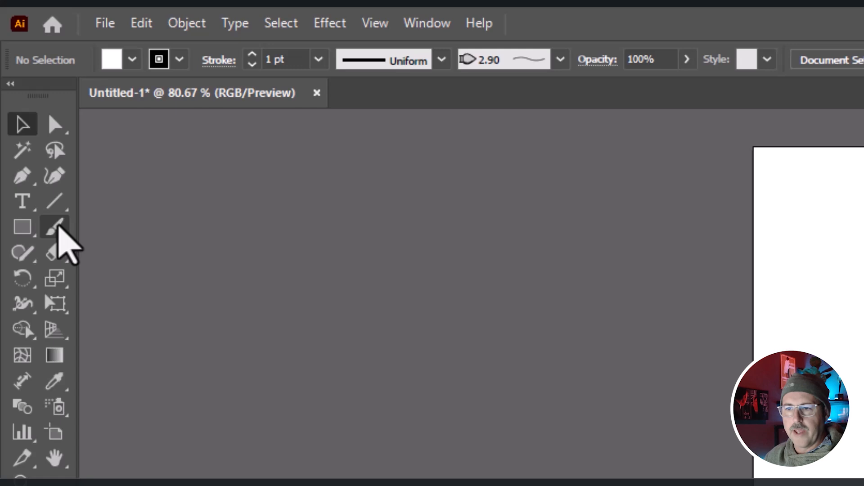
left_click(131, 59)
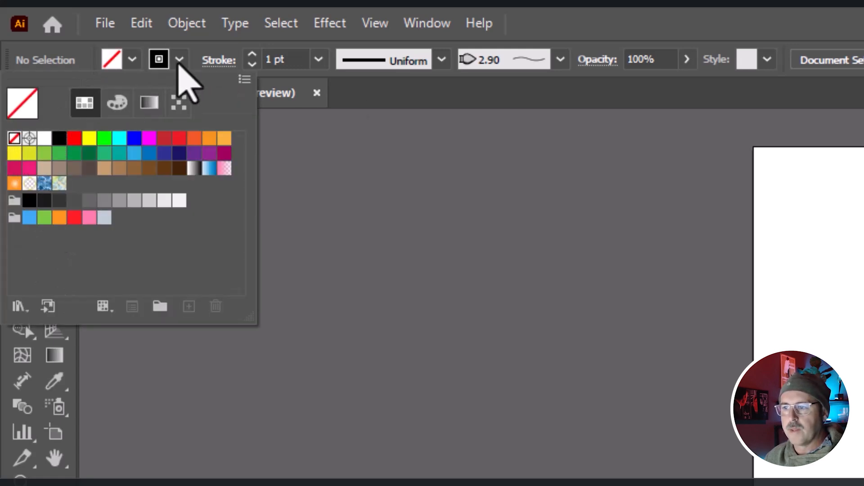
left_click(252, 64)
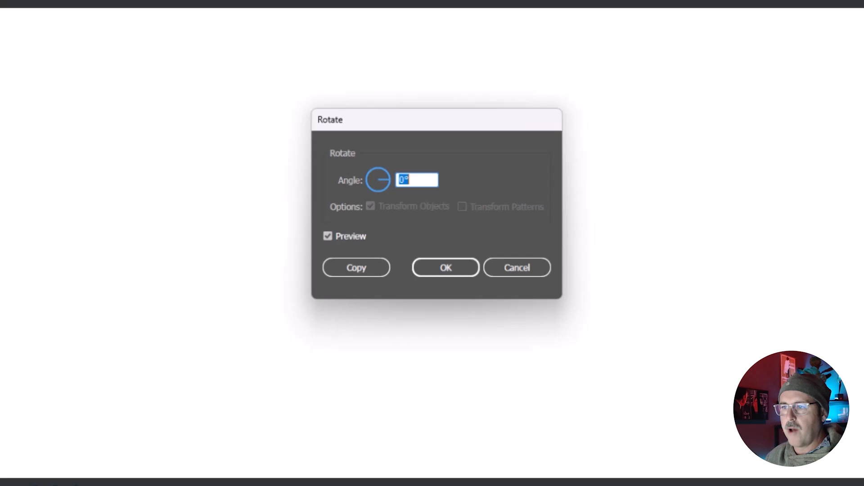
Enter the rotation angle in the Rotate dialog so the bristle strokes lie horizontal
type("9")
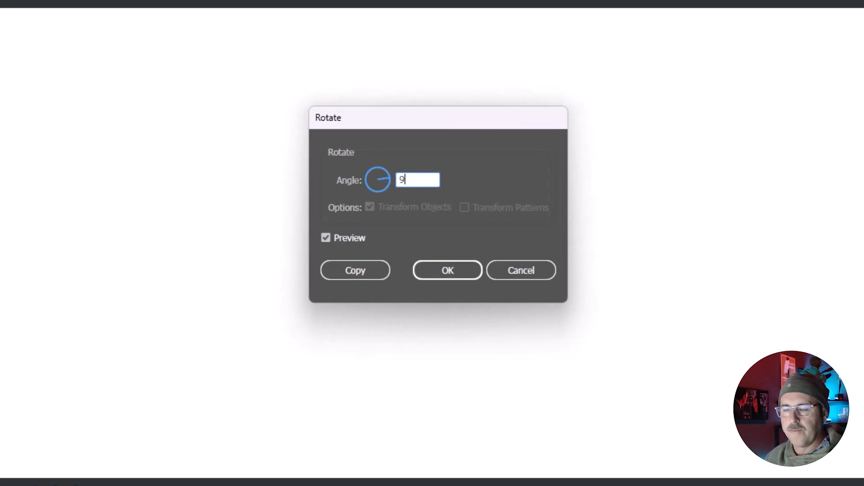
left_click(447, 270)
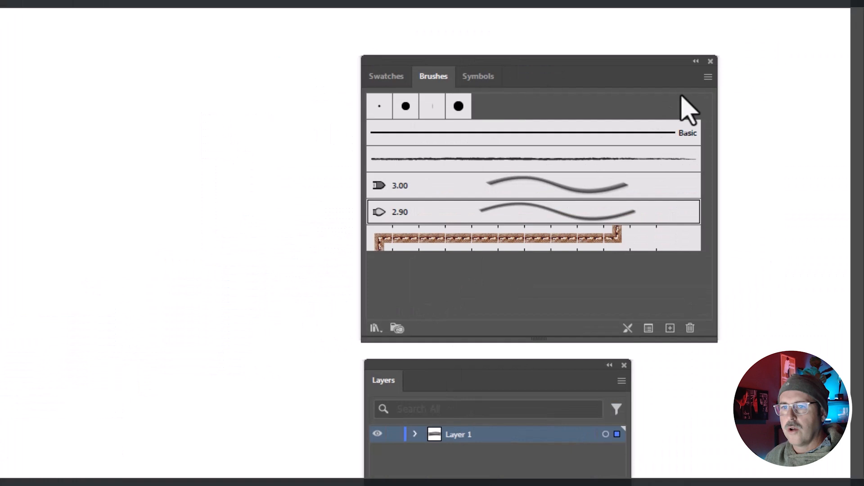
Start a new Pattern Brush named 'Running' from the strokes
left_click(670, 328)
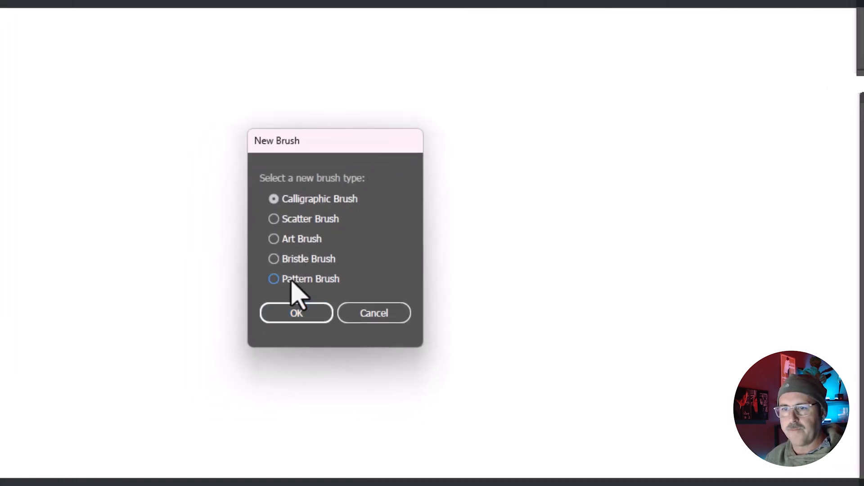
left_click(296, 314)
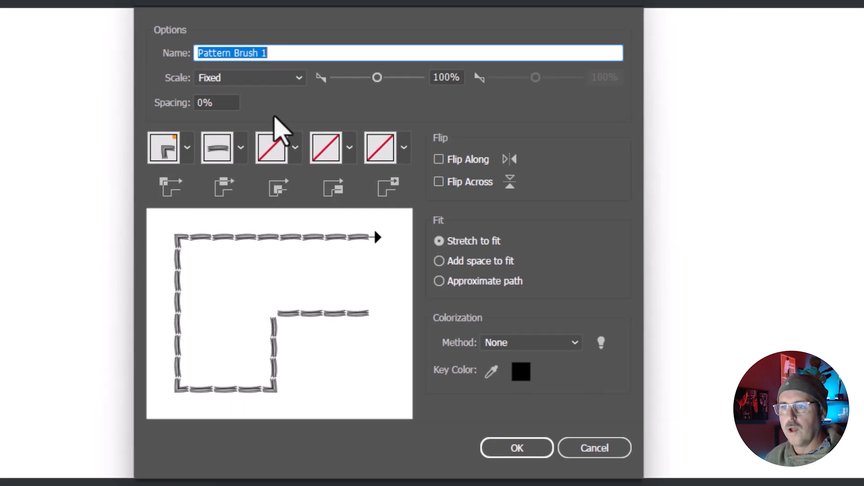
type("Running")
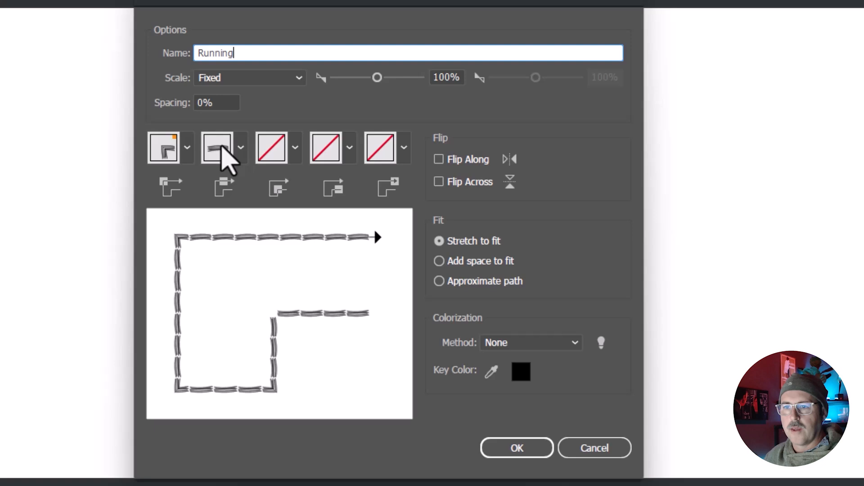
Give Running auto-generated corner tiles and Tints colorization, then save it
left_click(294, 147)
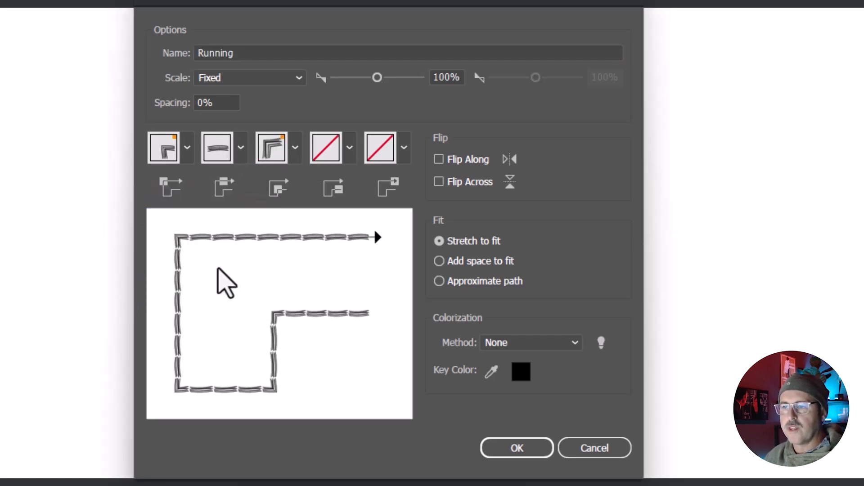
mouse_move(274, 195)
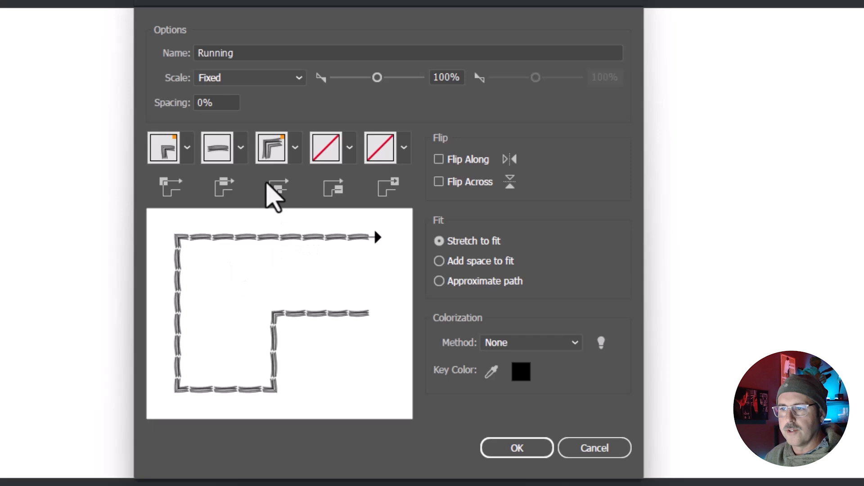
left_click(186, 147)
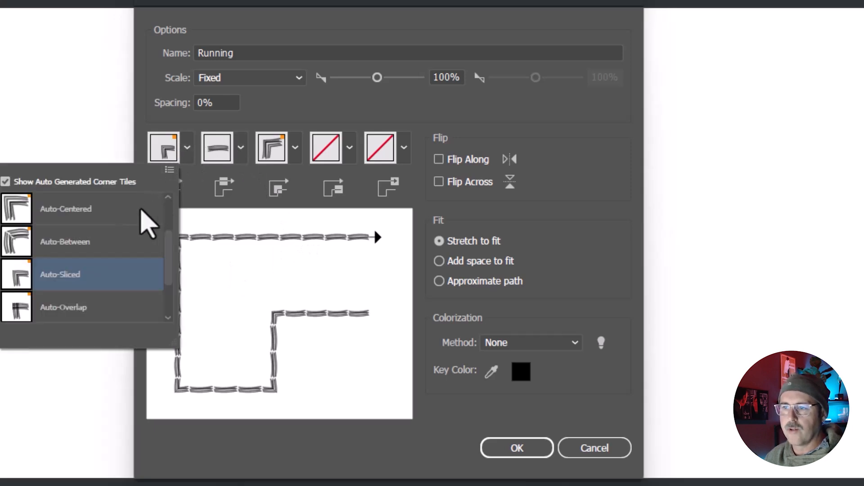
mouse_move(99, 253)
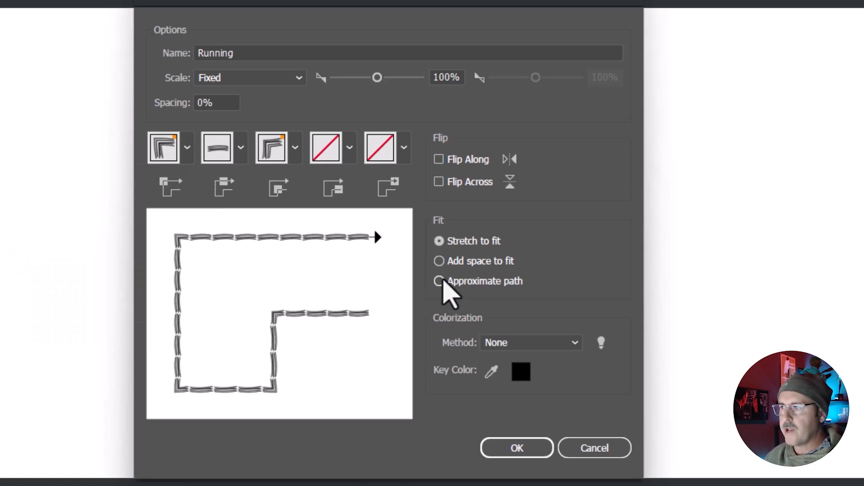
left_click(530, 342)
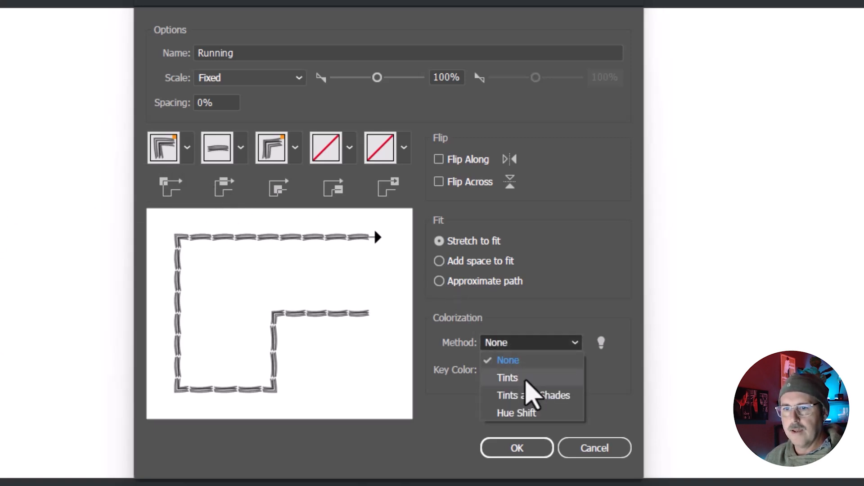
left_click(507, 377)
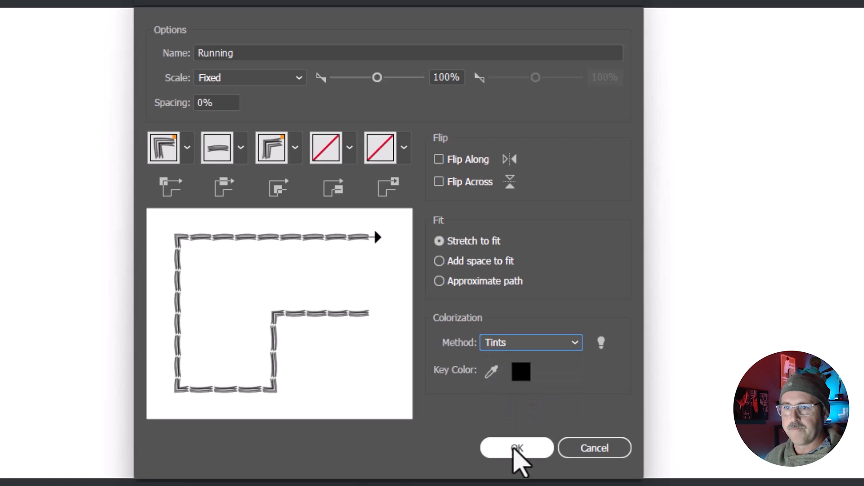
left_click(517, 447)
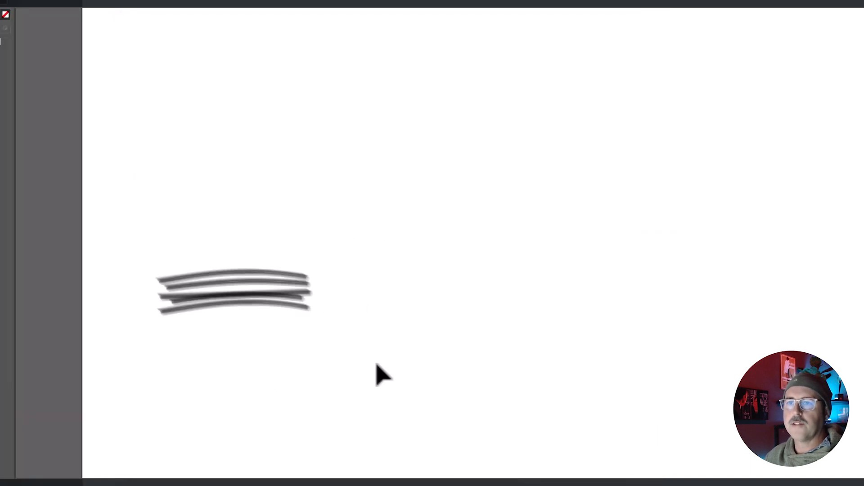
Tilt the strokes diagonally, copy them, and reflect the copy to form a chevron
left_click_drag(380, 374, 174, 241)
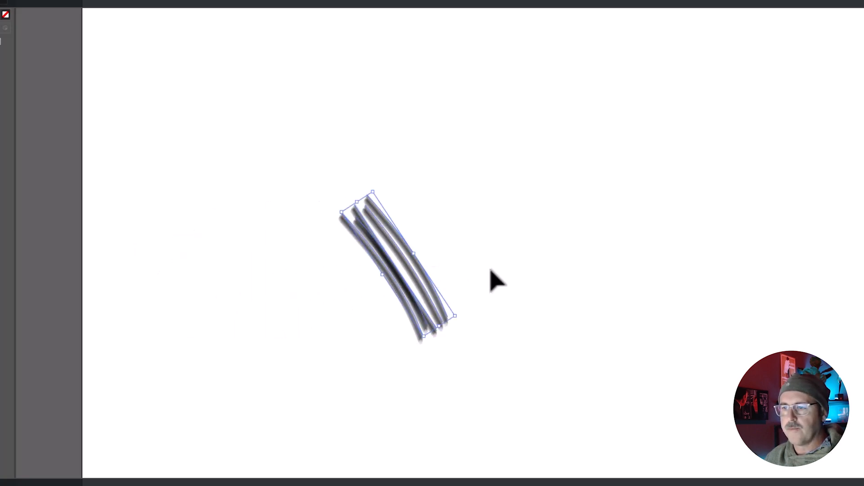
left_click_drag(456, 316, 405, 280)
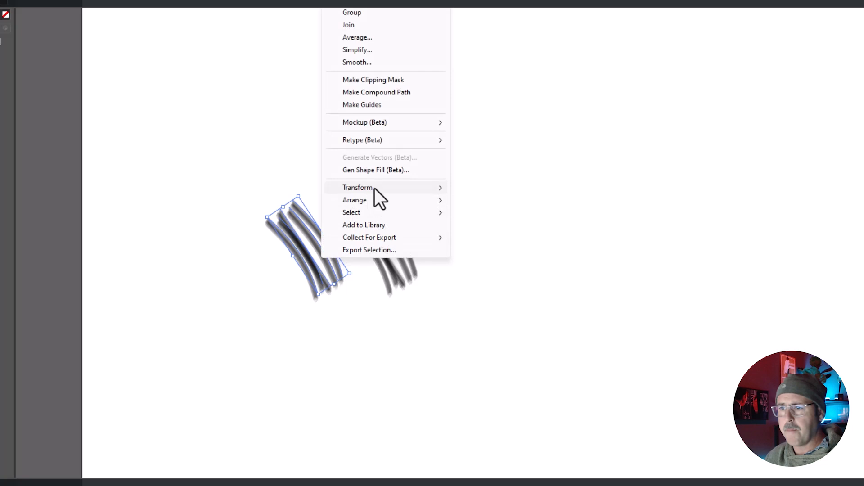
left_click(357, 187)
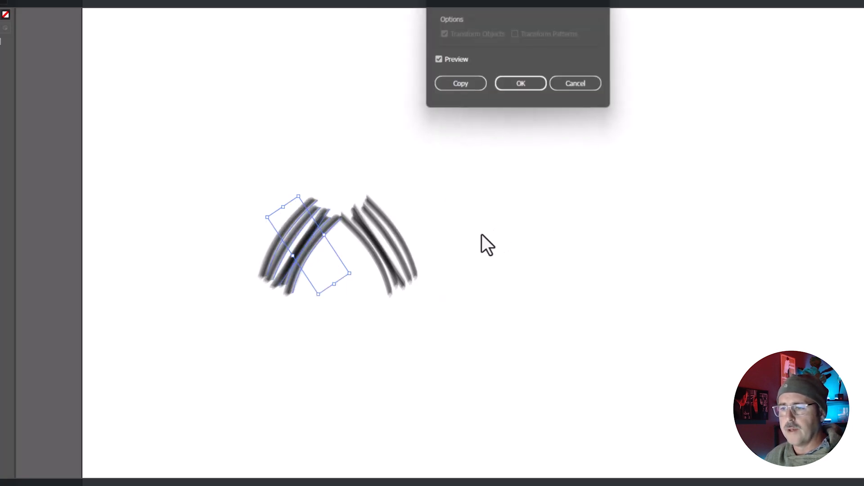
left_click(520, 84)
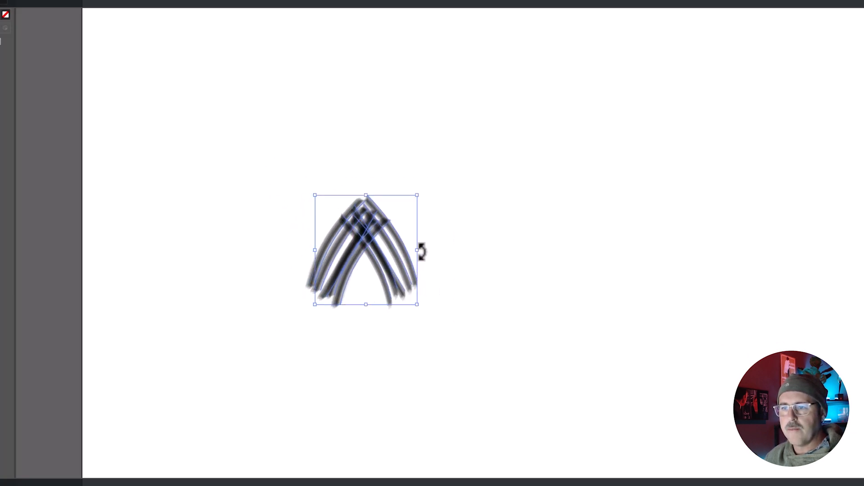
left_click(517, 334)
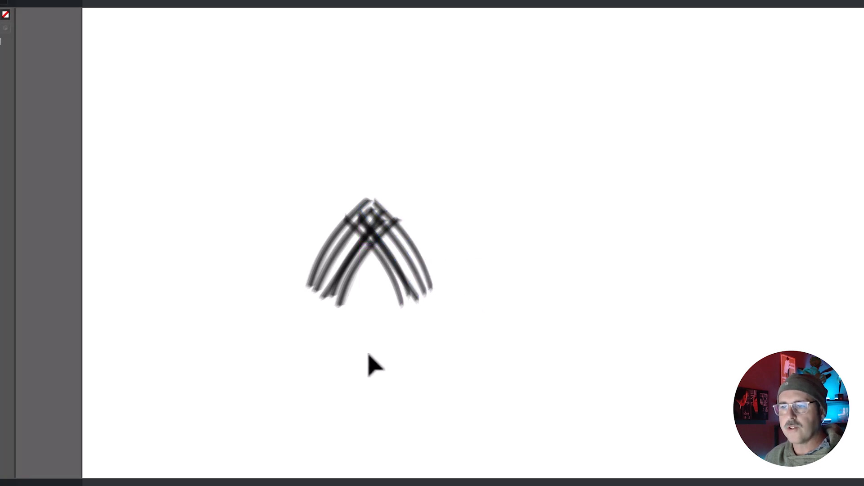
mouse_move(471, 372)
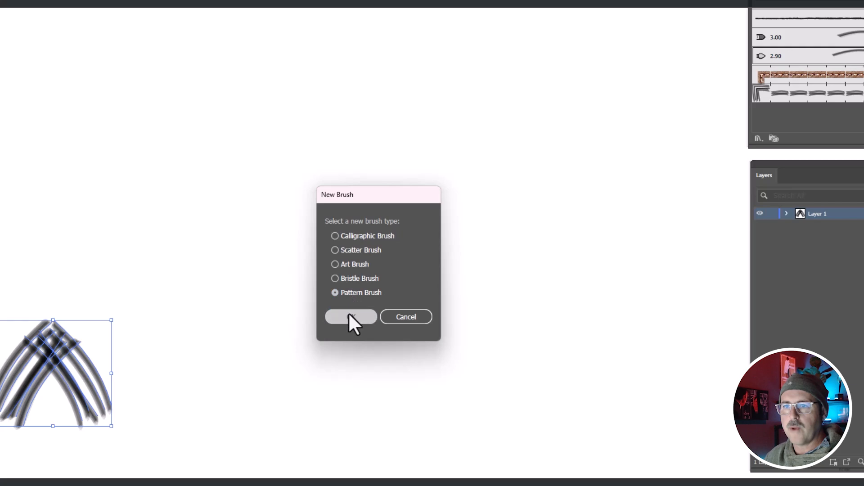
Save the chevron as Pattern Brush 1 with auto-centered corner tiles
left_click(351, 316)
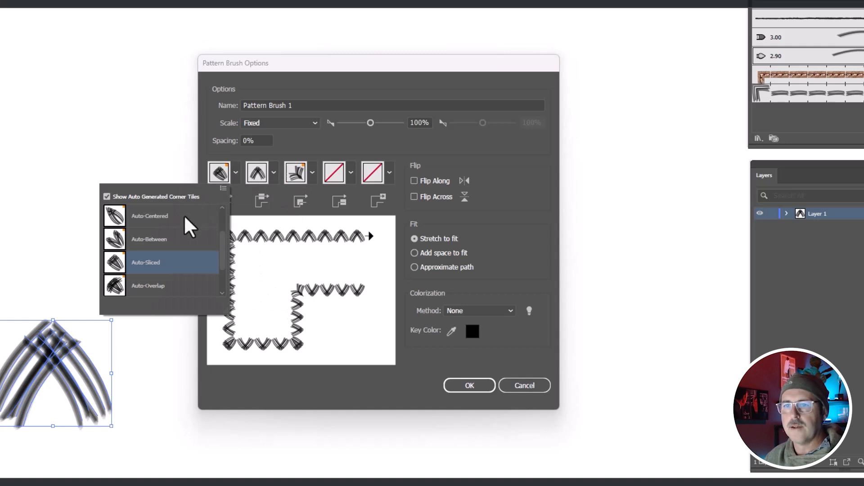
left_click(146, 263)
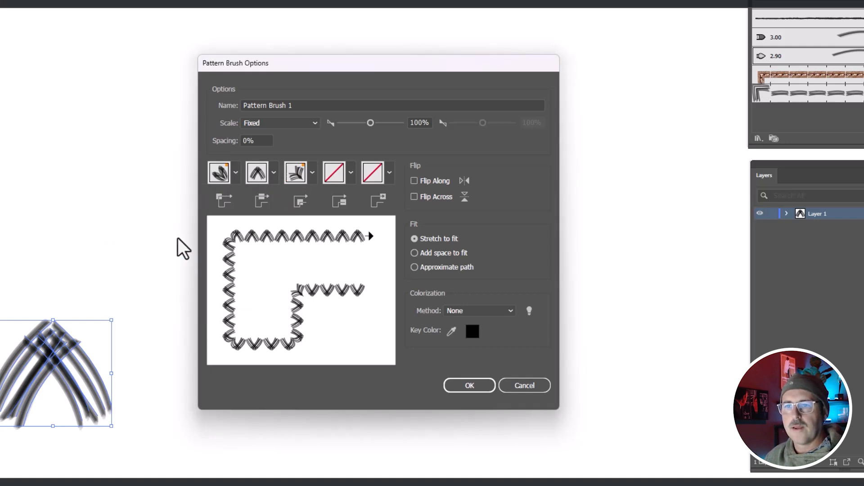
left_click(478, 310)
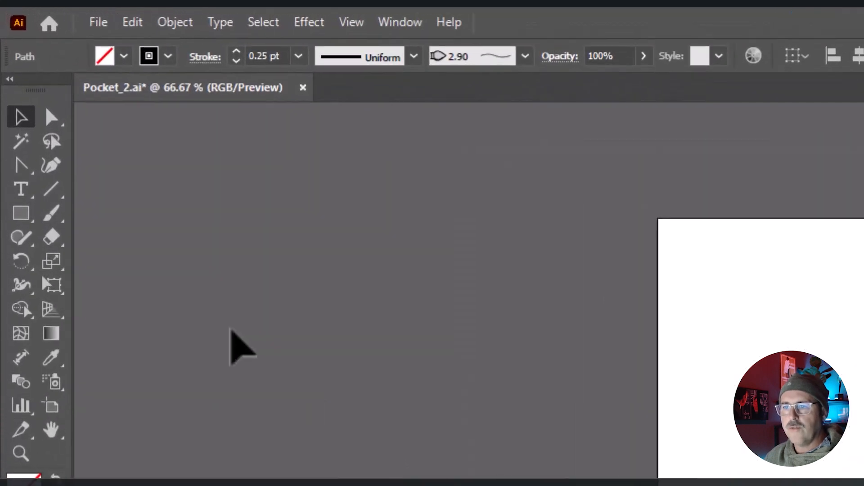
Draw a Shift-constrained vertical line with the Line Segment tool and apply a stroke
left_click(52, 189)
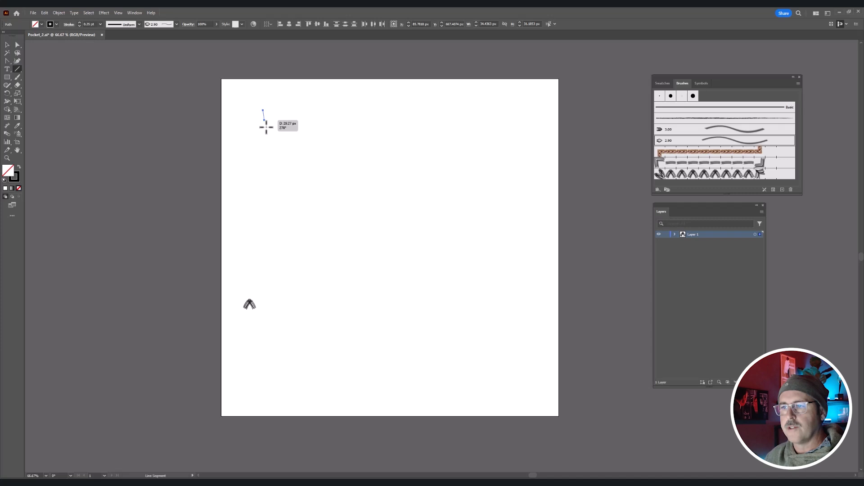
left_click_drag(263, 110, 267, 376)
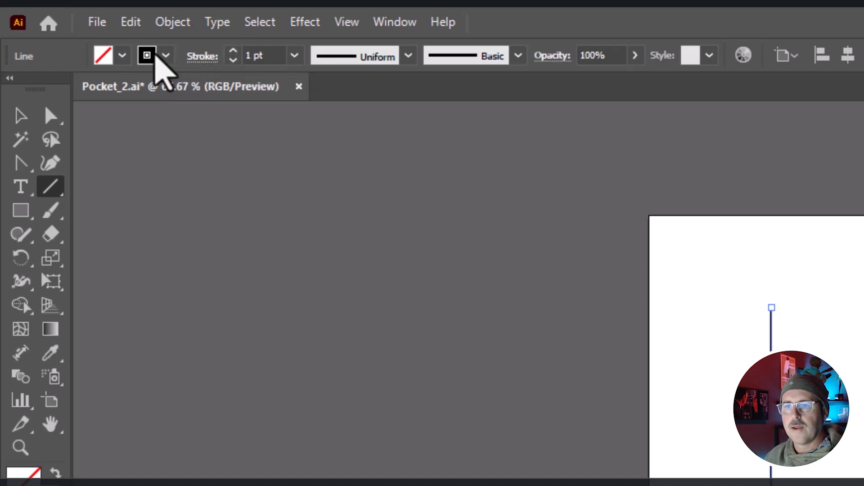
left_click(146, 55)
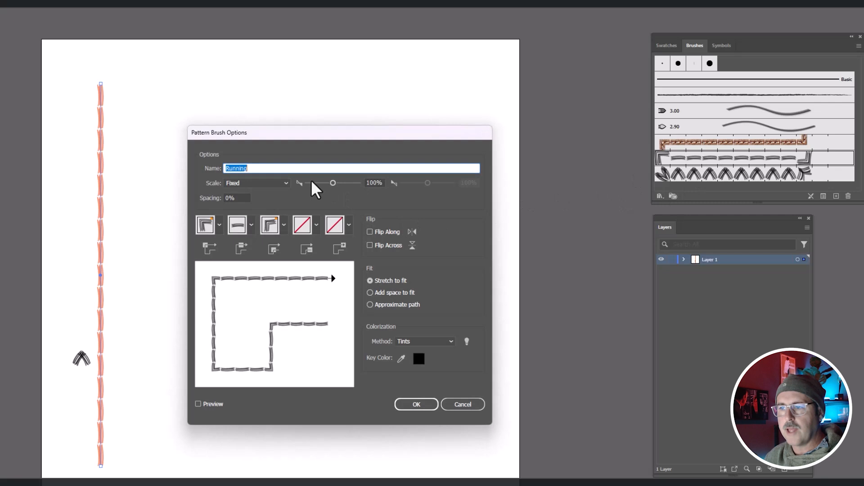
Lower the Running brush scale to 25% with Preview enabled and save it
left_click_drag(333, 183, 322, 182)
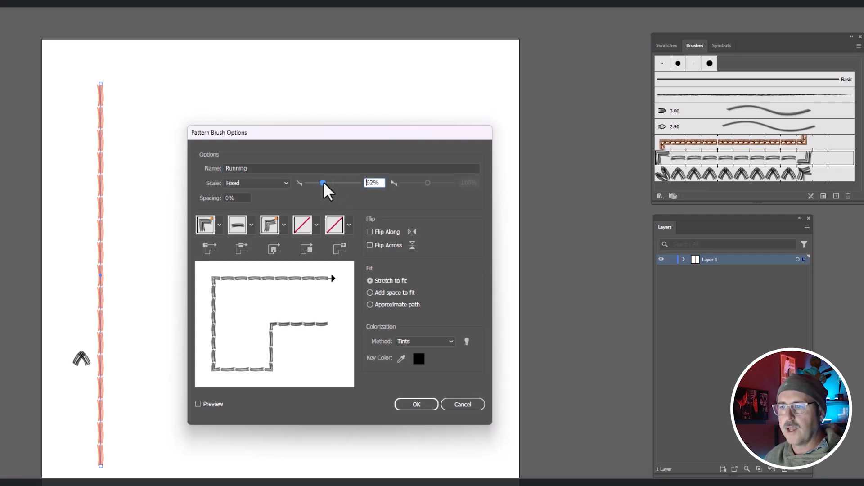
mouse_move(319, 199)
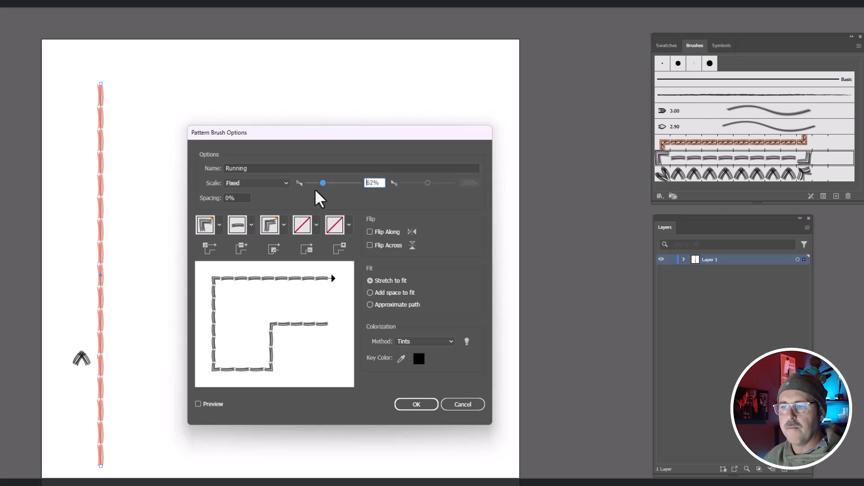
left_click(198, 404)
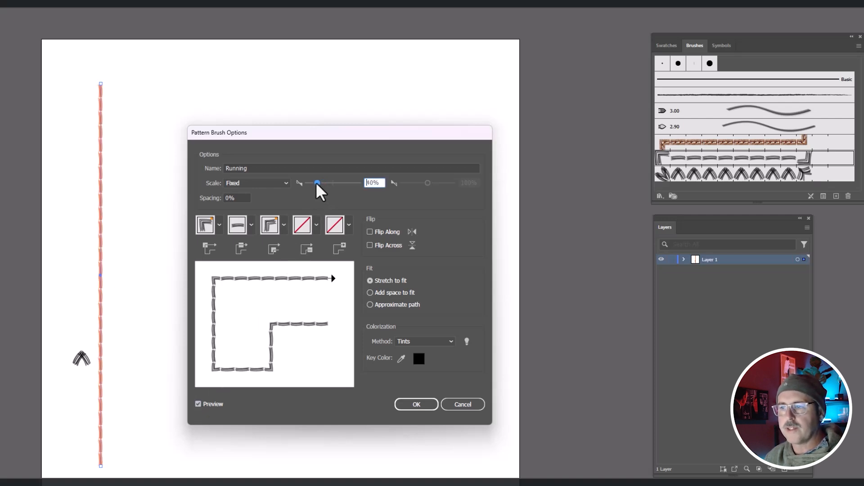
left_click_drag(317, 183, 313, 182)
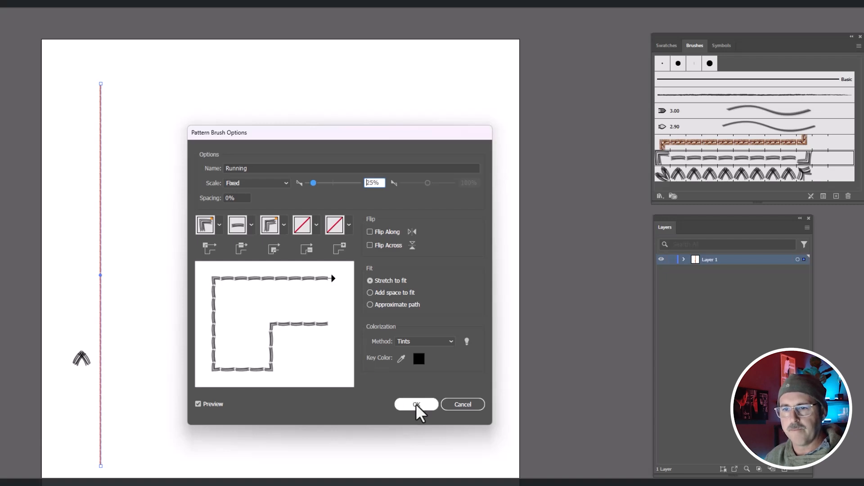
left_click(415, 404)
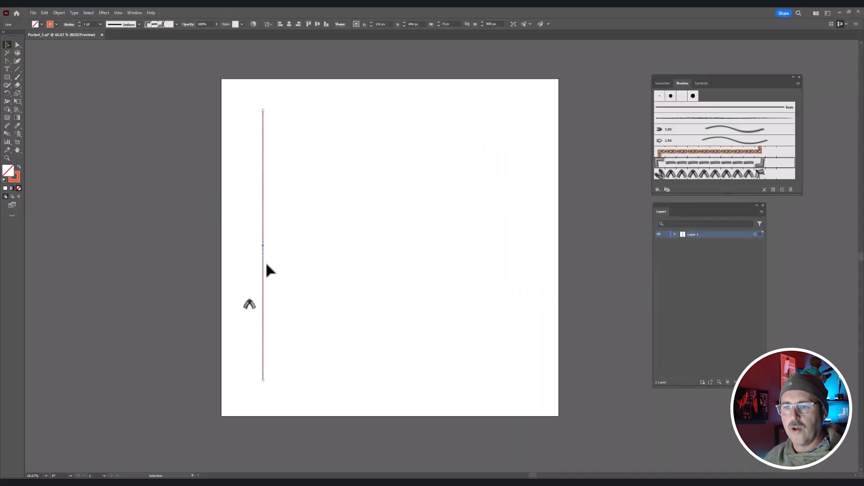
mouse_move(643, 136)
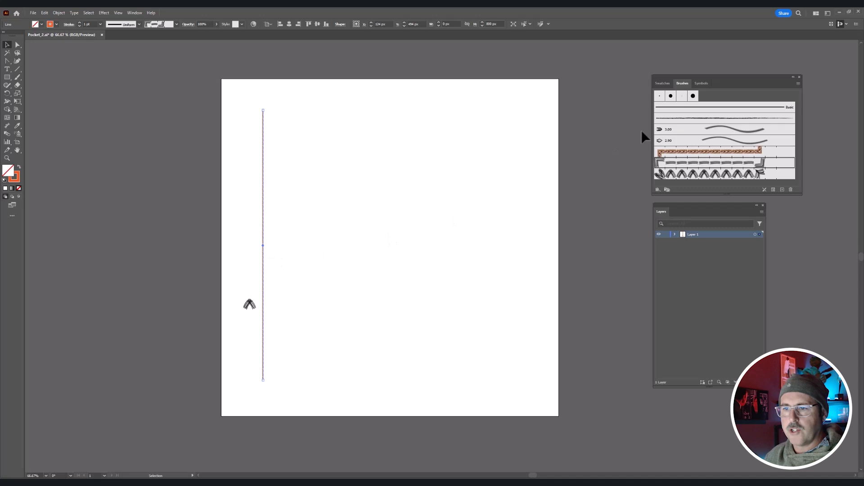
Duplicate the stitched line and angle both lines' bottom anchors inward
left_click(659, 96)
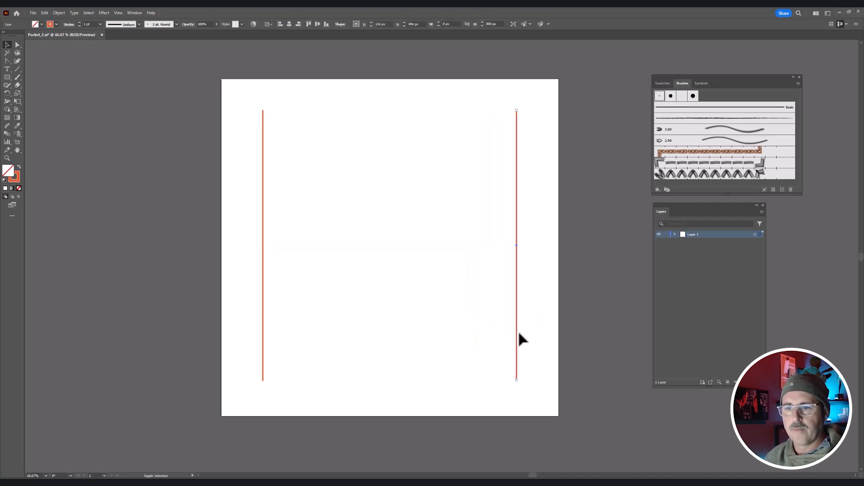
left_click_drag(517, 379, 507, 383)
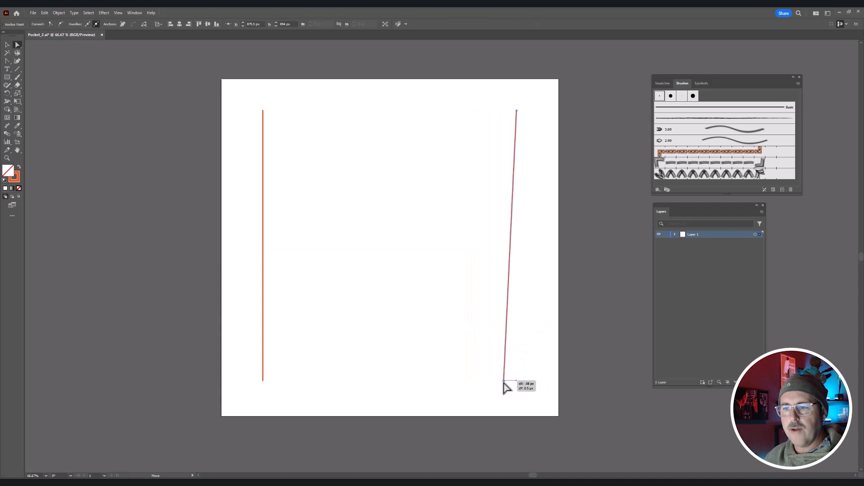
left_click_drag(507, 383, 501, 379)
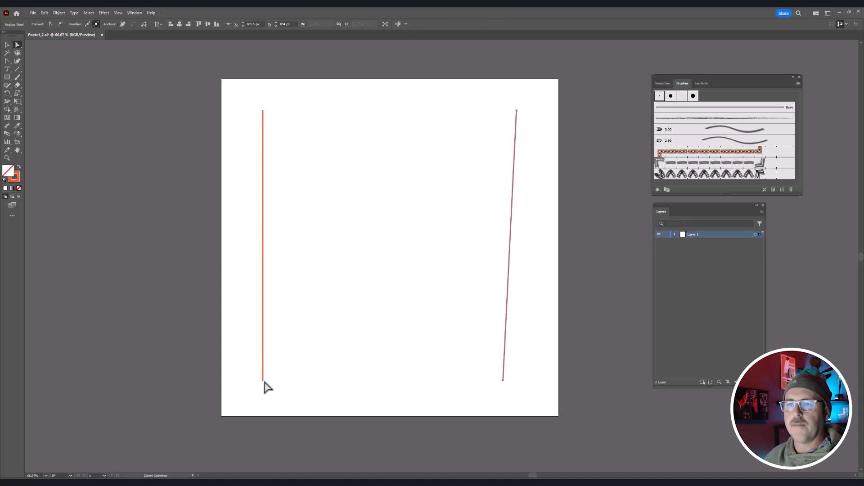
left_click_drag(263, 377, 275, 380)
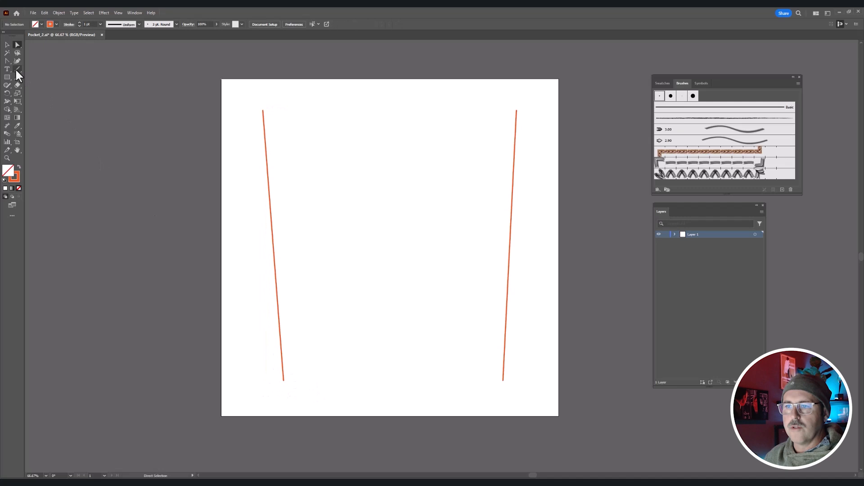
Draw a bottom edge joining both sides and pull its middle down into a point
left_click_drag(282, 379, 502, 381)
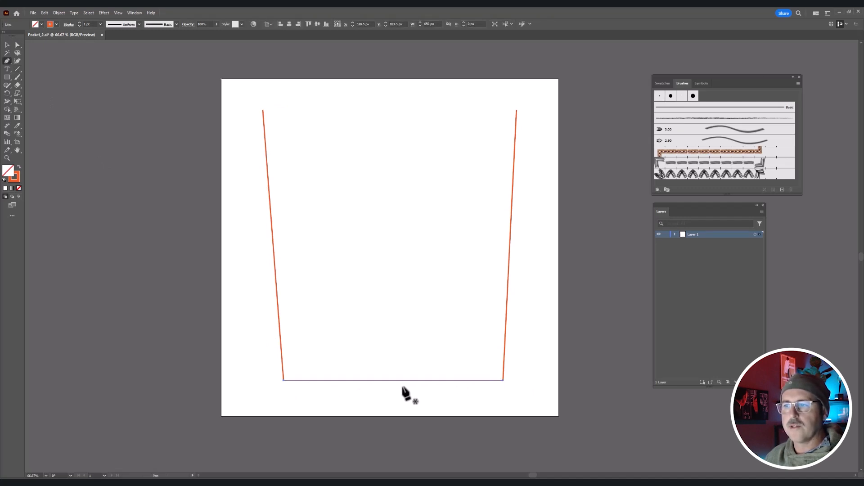
left_click_drag(392, 379, 397, 387)
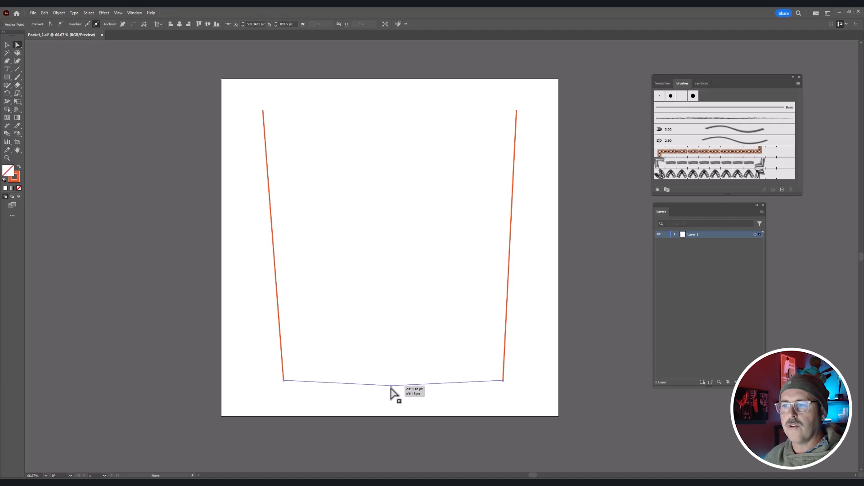
left_click_drag(397, 380, 389, 396)
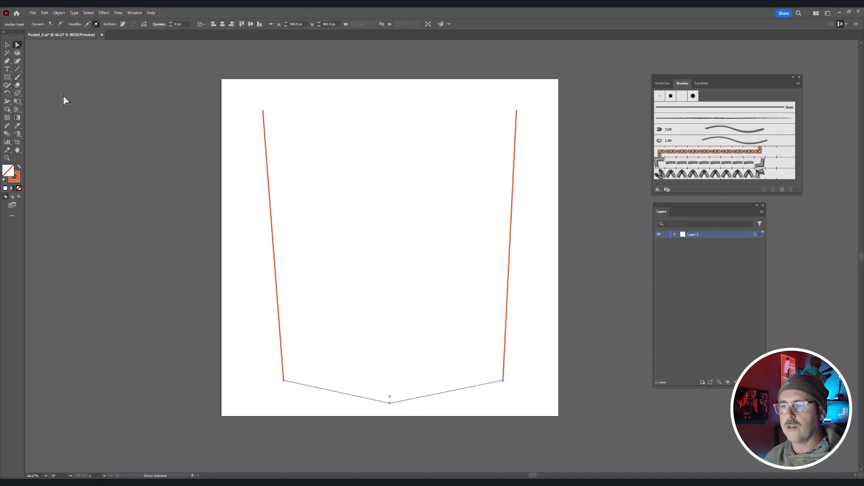
left_click_drag(262, 112, 503, 112)
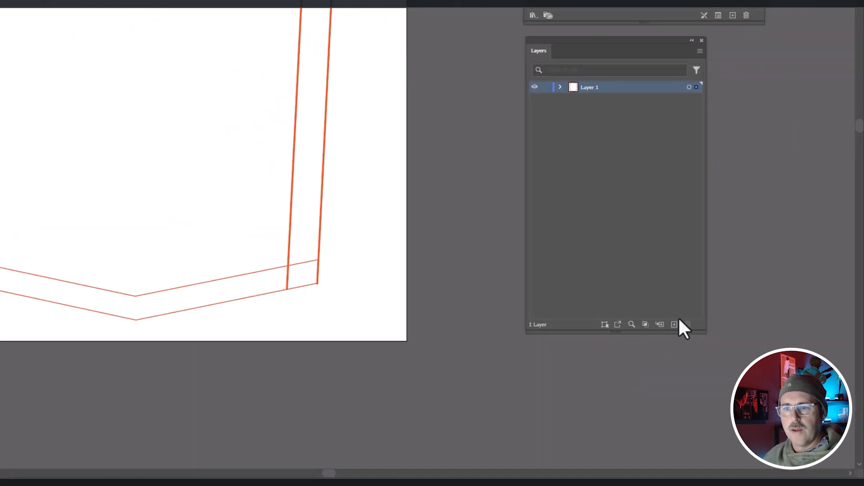
Add a second layer and draw a rectangle reshaped into a pointed pocket outline
left_click(673, 324)
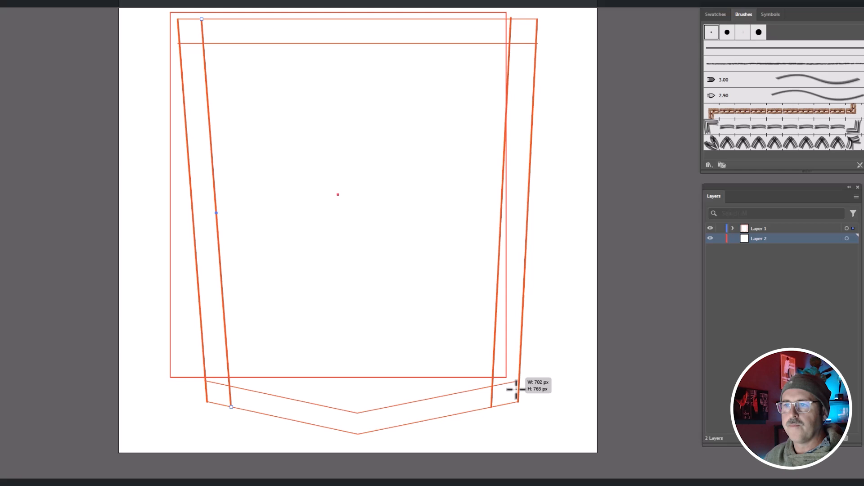
left_click_drag(515, 388, 543, 444)
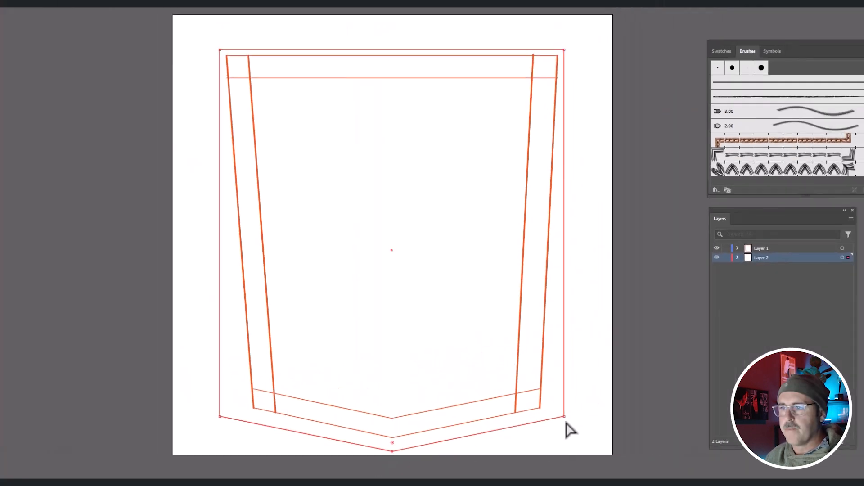
left_click_drag(563, 416, 548, 423)
type("2651a8")
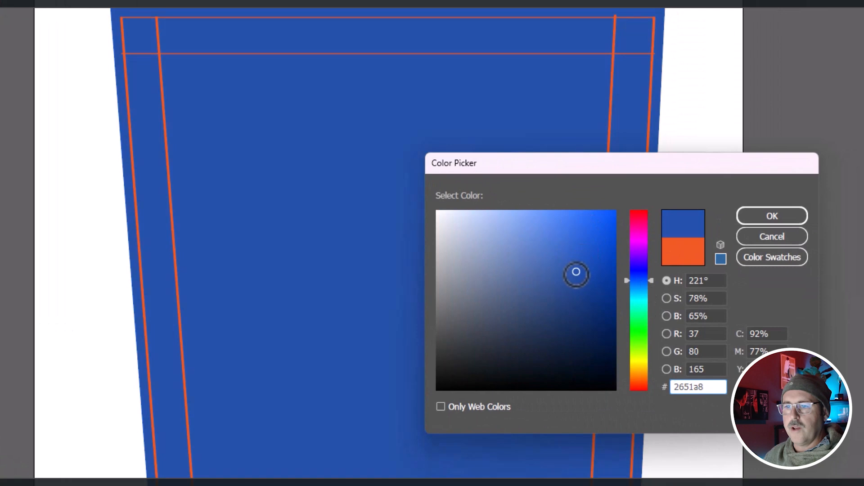
Fill the pocket shape with a dark denim navy blue
left_click_drag(575, 272, 565, 302)
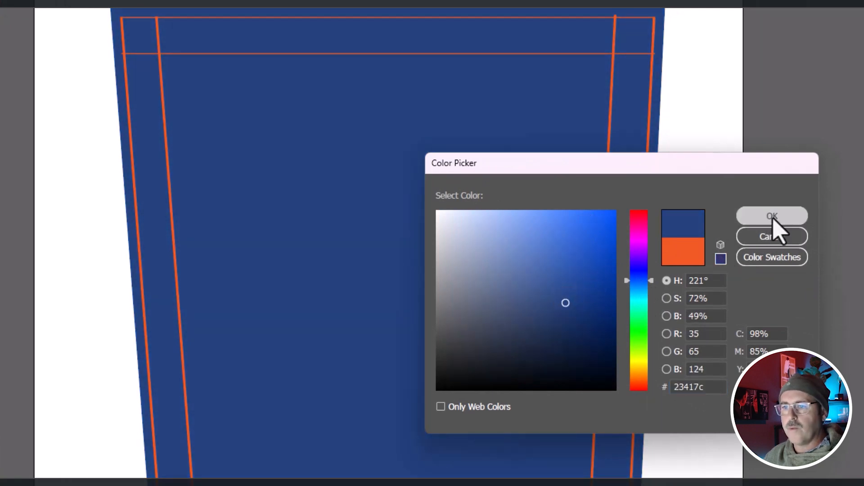
left_click(772, 216)
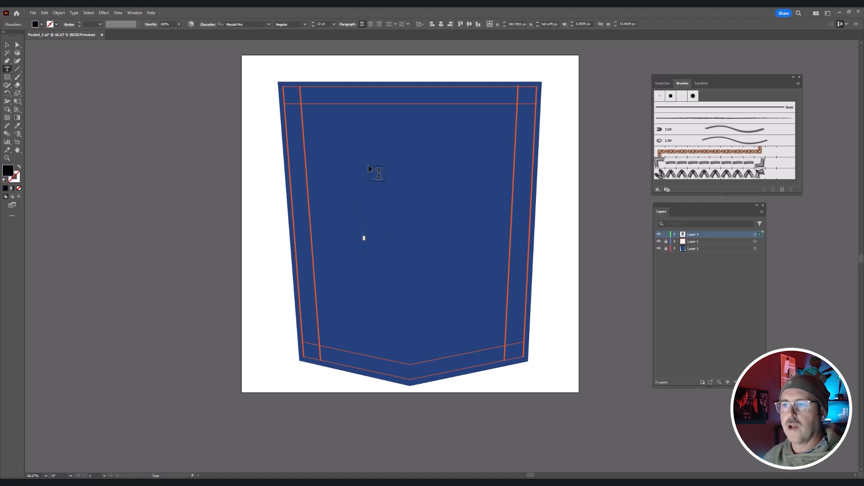
Set the letter B to 72 pt in Edwardian Script ITC
left_click(330, 24)
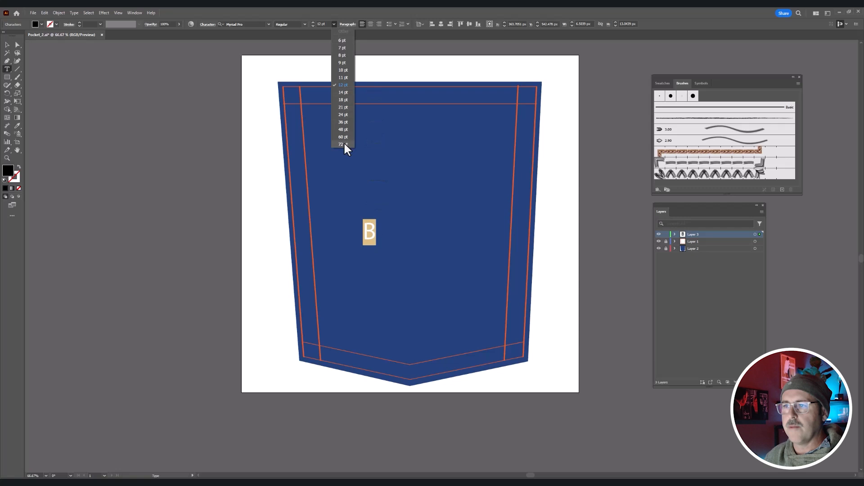
left_click(341, 144)
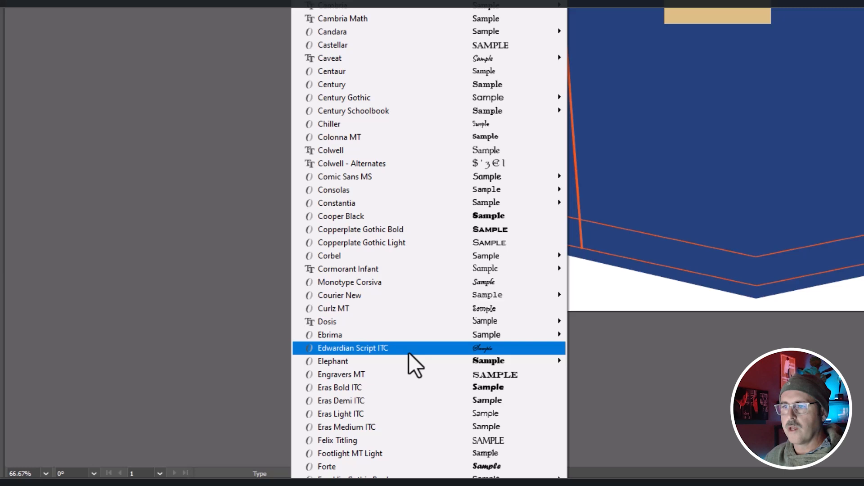
left_click(353, 348)
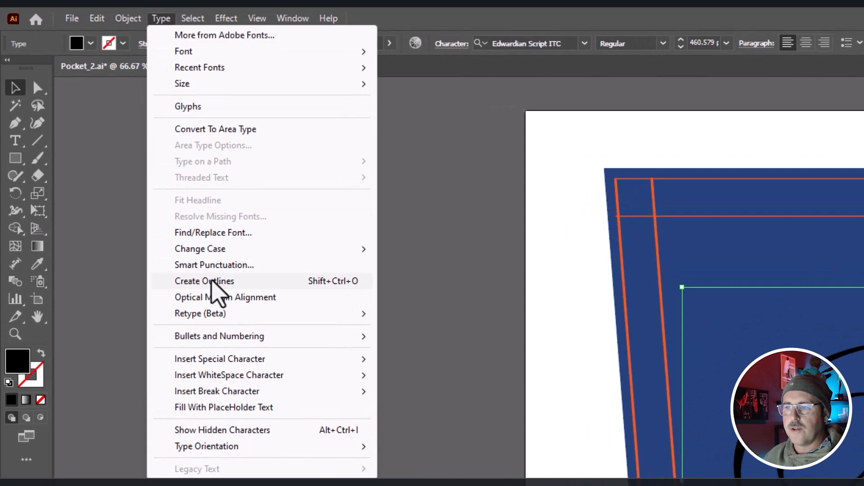
Convert the B to outlines, swap fill and stroke, and make the stroke orange
left_click(204, 281)
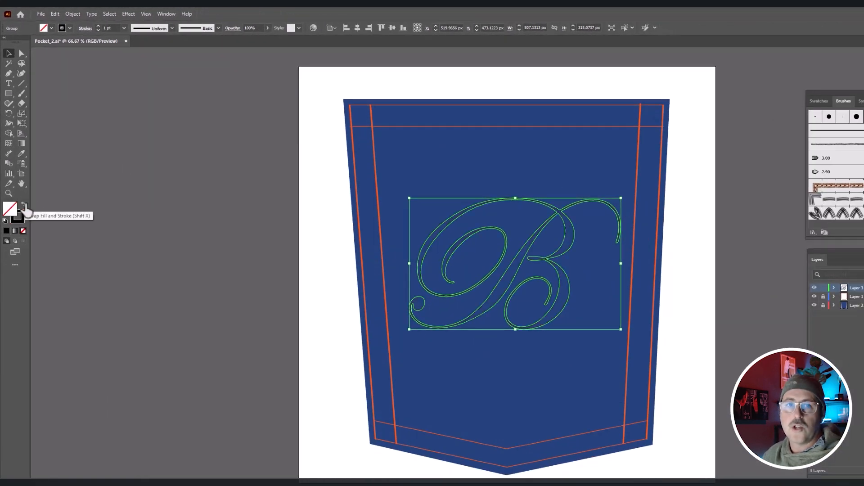
left_click(10, 206)
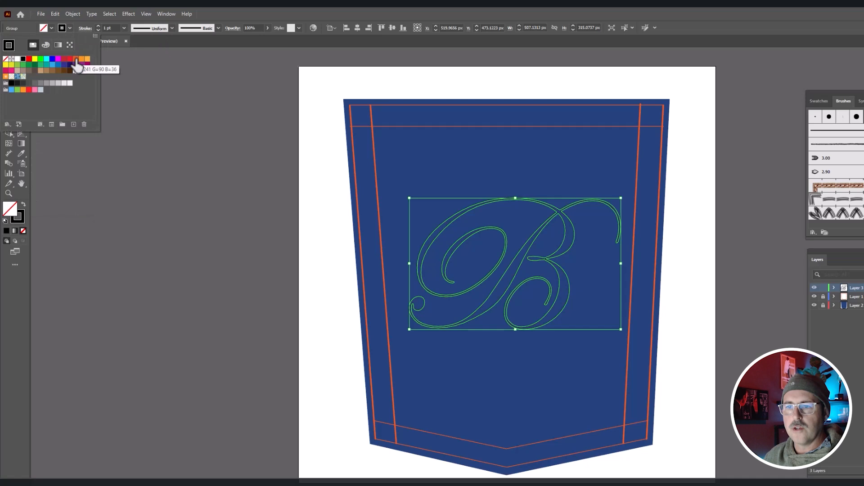
left_click(76, 64)
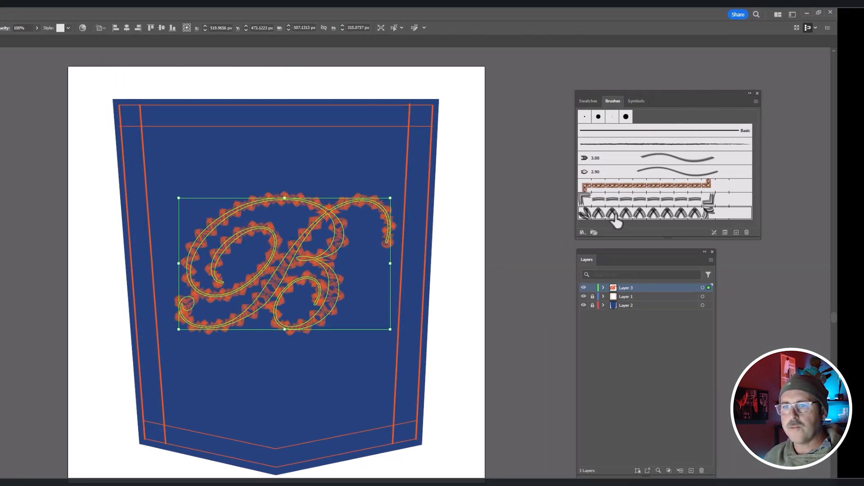
Scale the ZigZag brush down to 22% and apply it to existing strokes
double_click(662, 213)
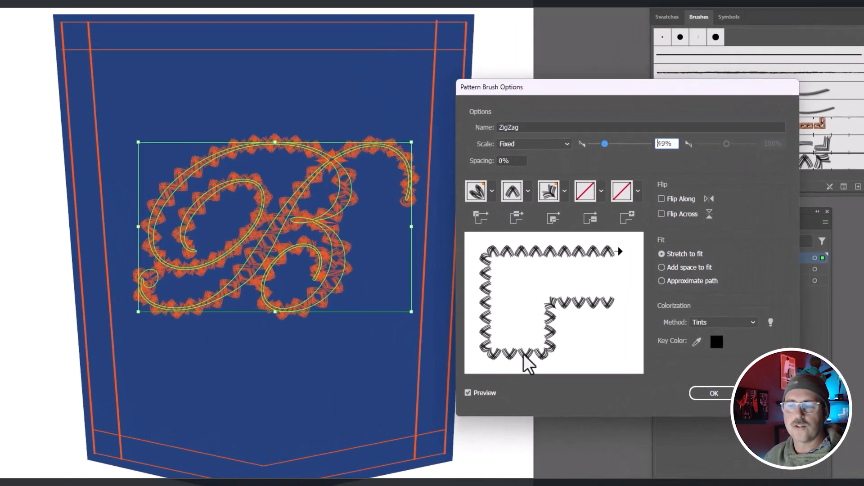
left_click_drag(604, 144, 604, 144)
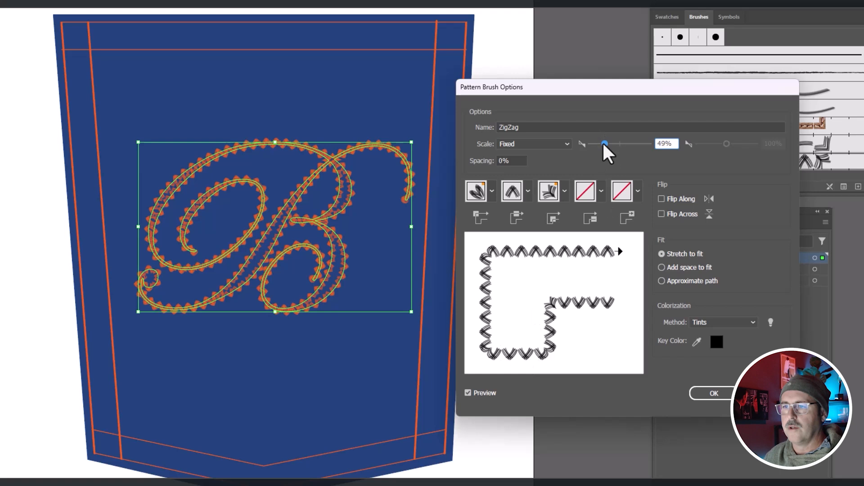
left_click_drag(605, 144, 596, 144)
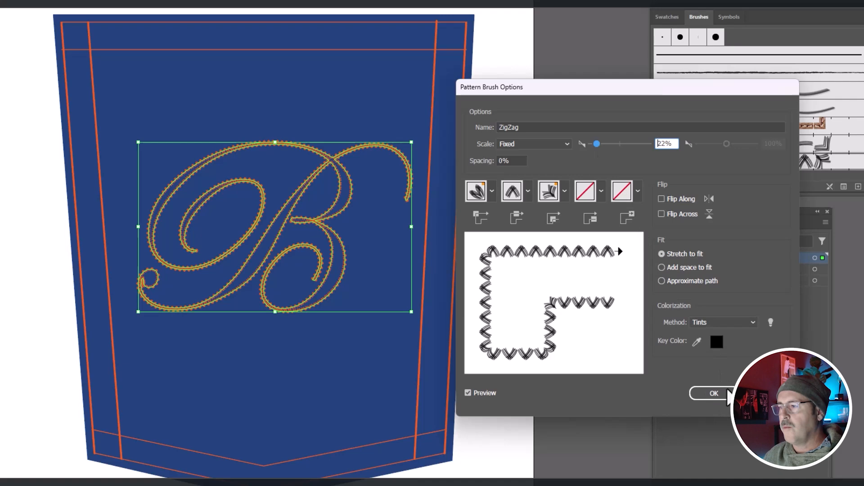
left_click(714, 392)
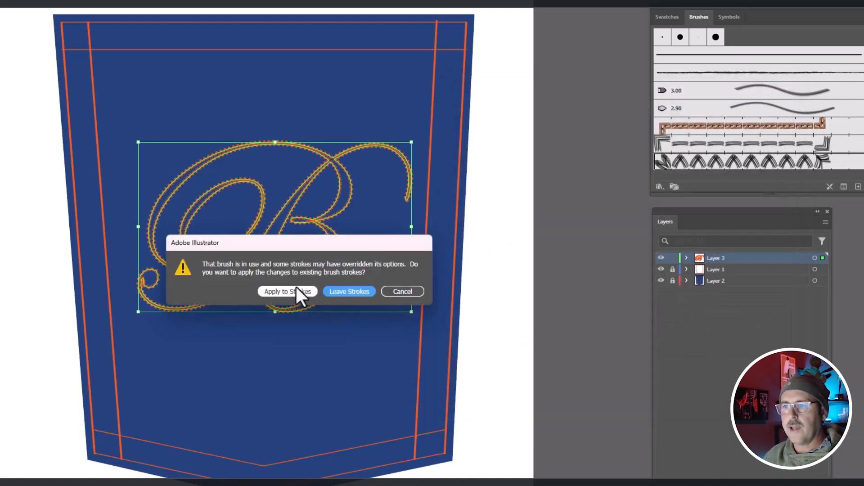
left_click(287, 291)
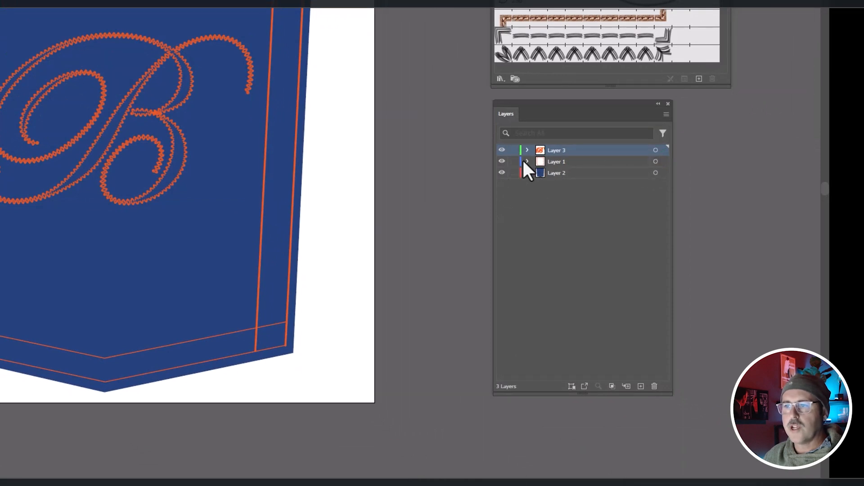
Expand Layer 1 in the Layers panel to reveal its stitch lines and paths
left_click(527, 162)
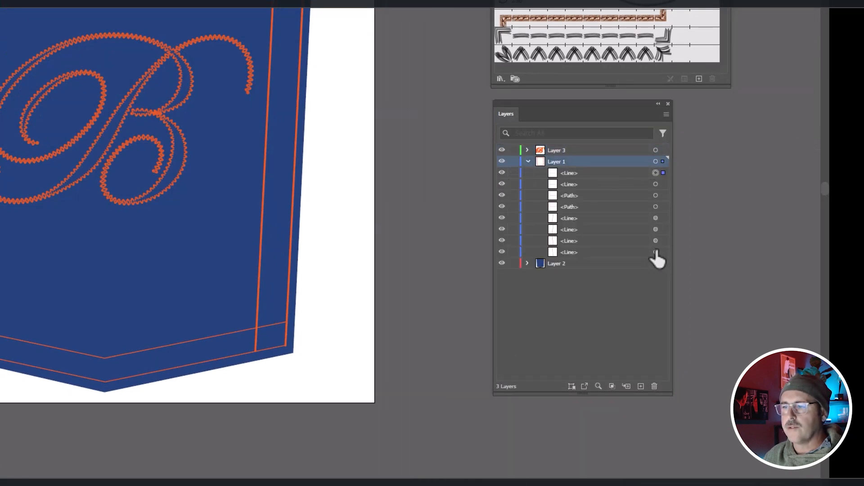